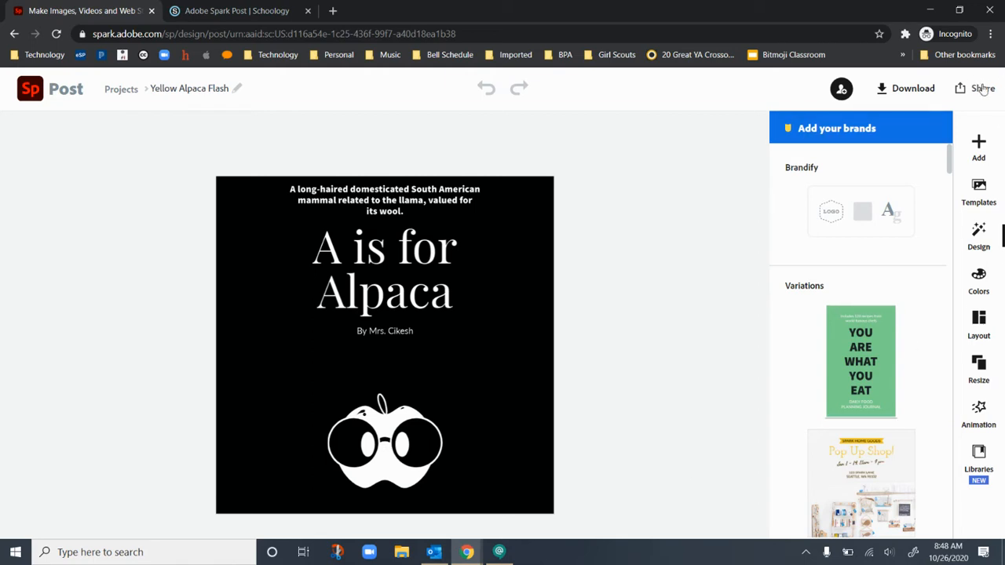
Step: Publish the A is for Alpaca post from the Share menu
{"action": "left_click", "coordinate": [983, 87]}
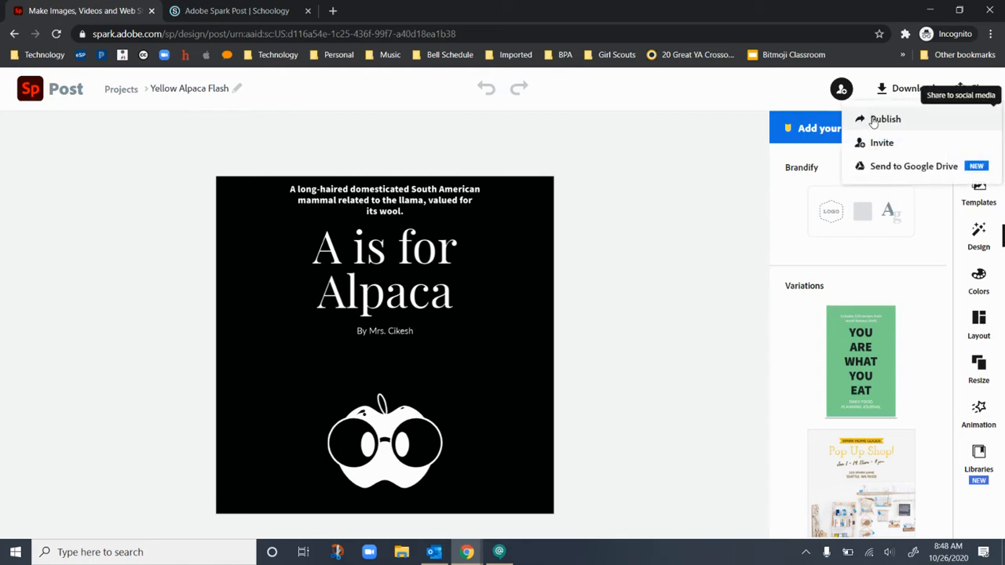
{"action": "left_click", "coordinate": [885, 118]}
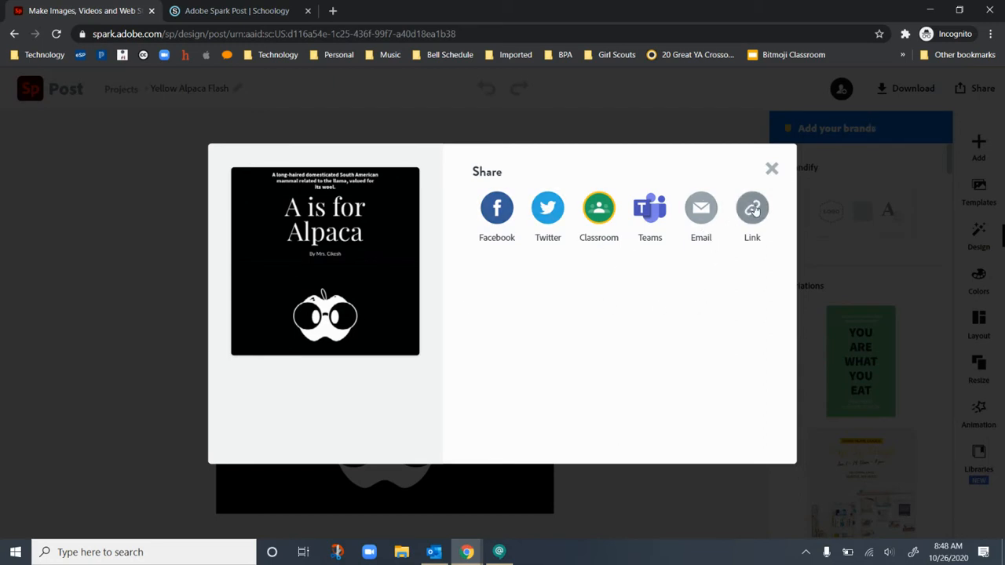
Step: Create the post's web link and copy it to the clipboard
{"action": "left_click", "coordinate": [751, 208]}
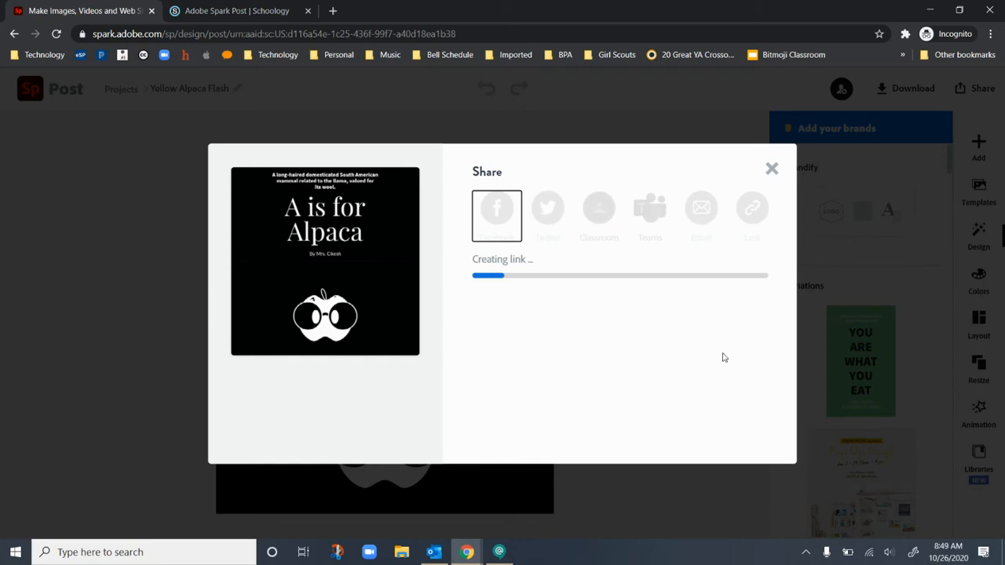
{"action": "mouse_move", "coordinate": [714, 346]}
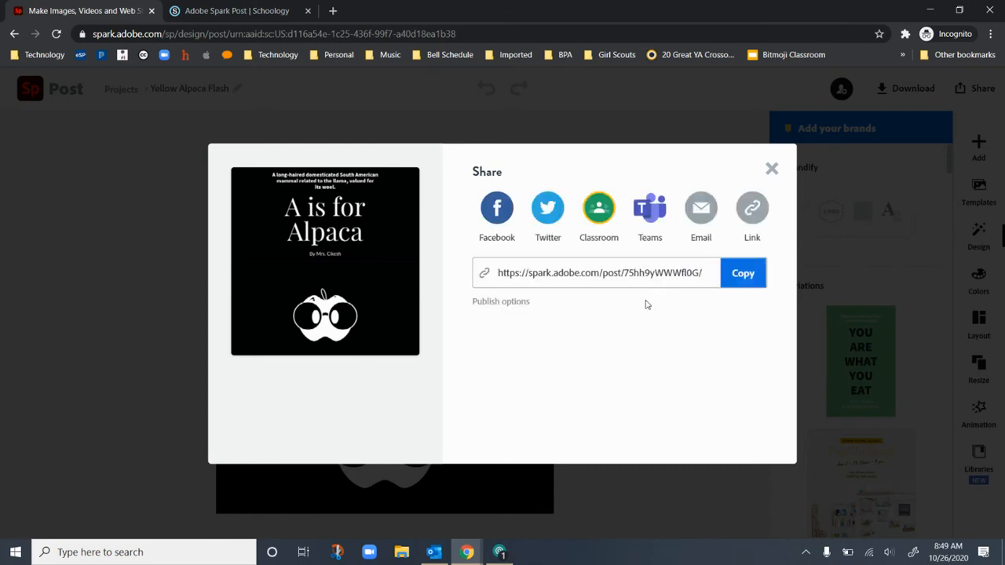
{"action": "mouse_move", "coordinate": [685, 318]}
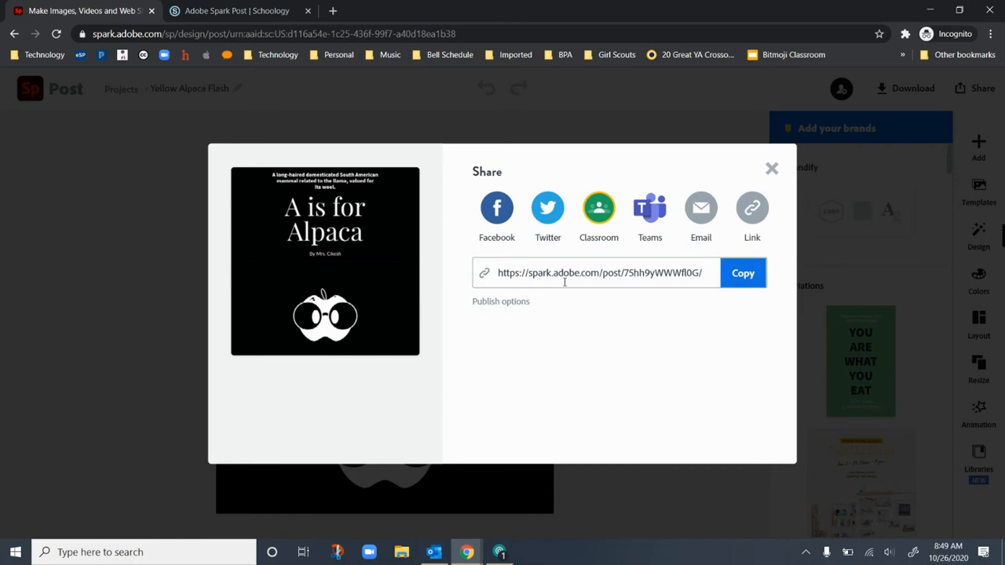
{"action": "left_click", "coordinate": [742, 272]}
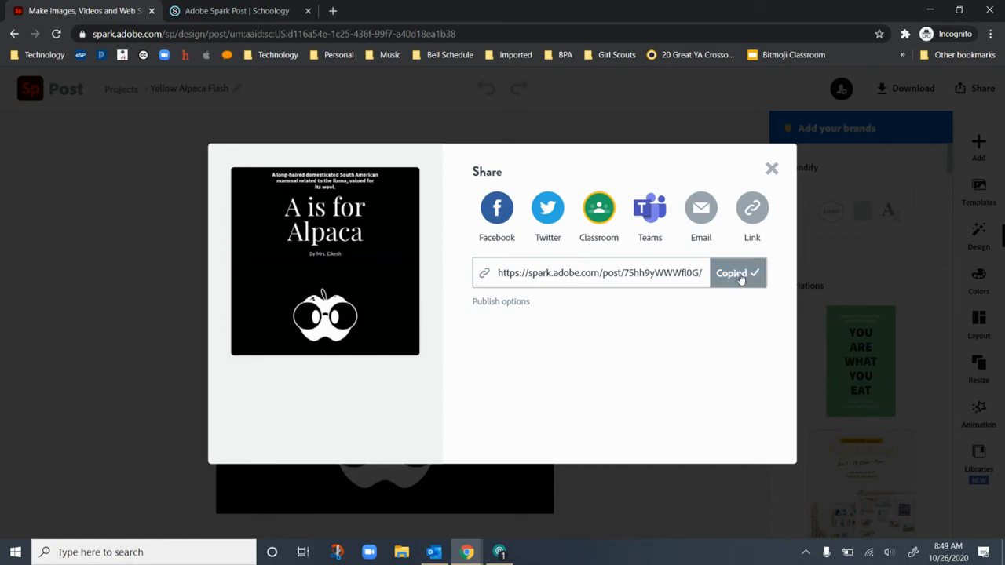
Step: Review publish options, go back, and switch to the Adobe Spark Post | Schoology tab
{"action": "left_click", "coordinate": [501, 301]}
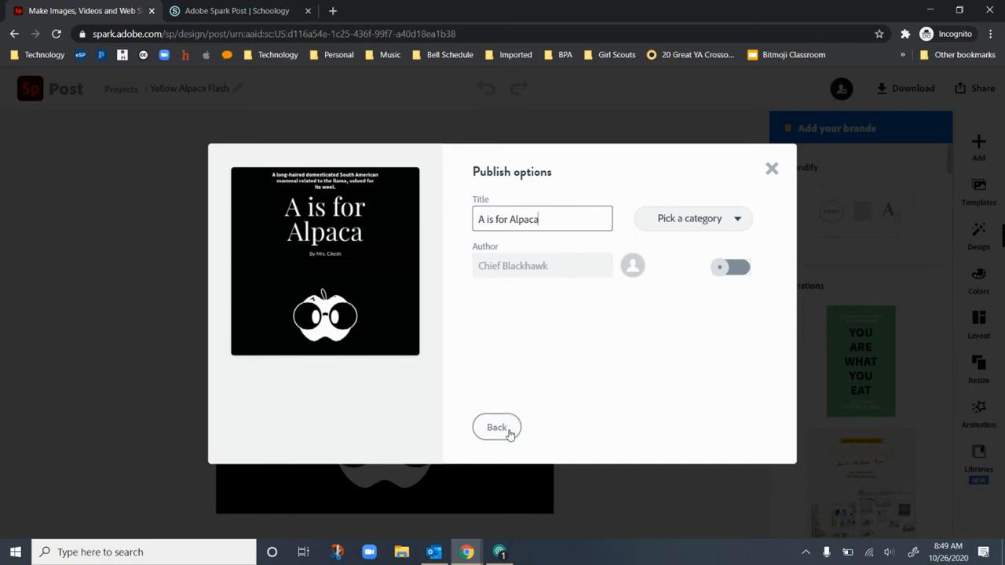
{"action": "left_click", "coordinate": [497, 427]}
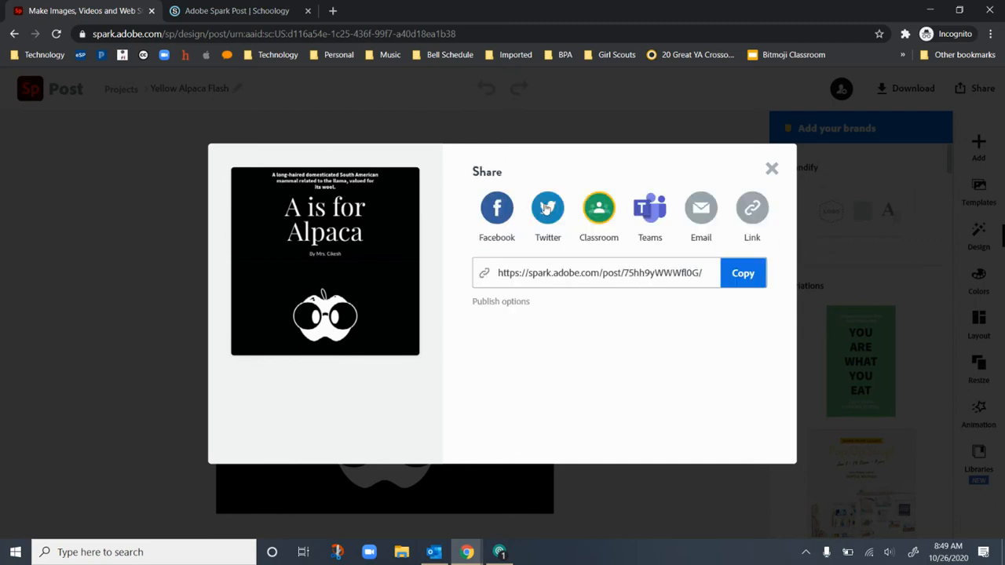
{"action": "left_click", "coordinate": [235, 10]}
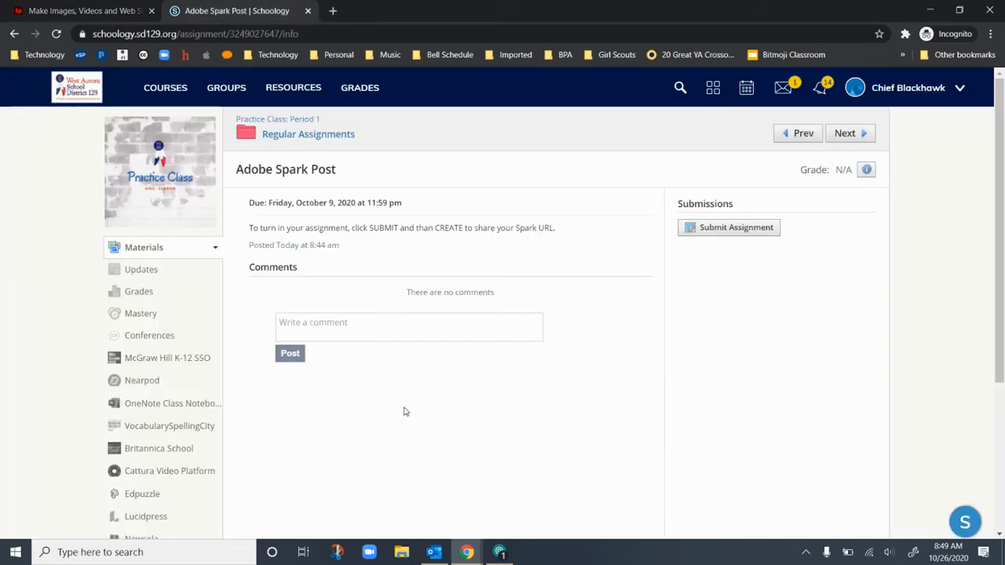
{"action": "mouse_move", "coordinate": [552, 435]}
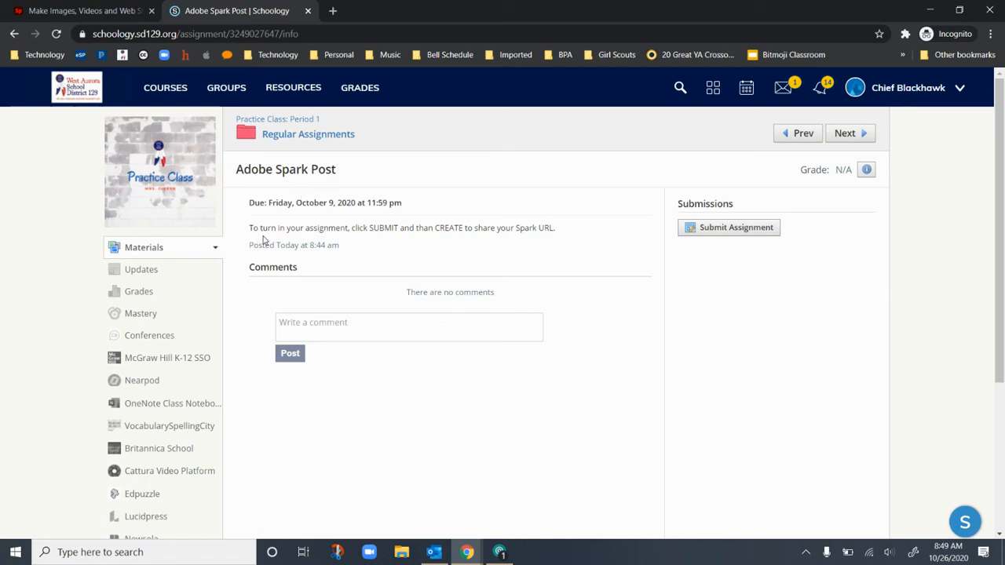
{"action": "mouse_move", "coordinate": [471, 241]}
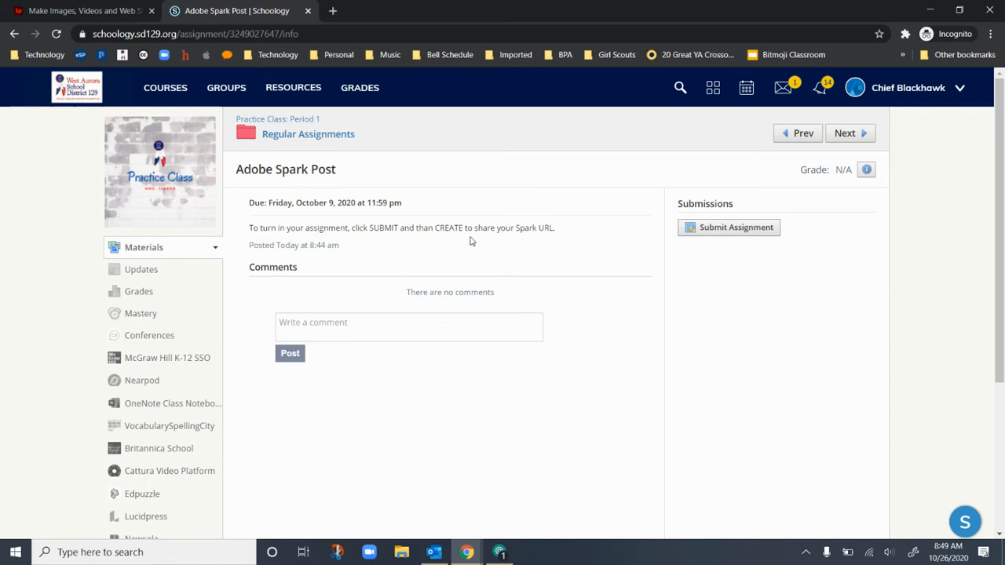
{"action": "mouse_move", "coordinate": [559, 243]}
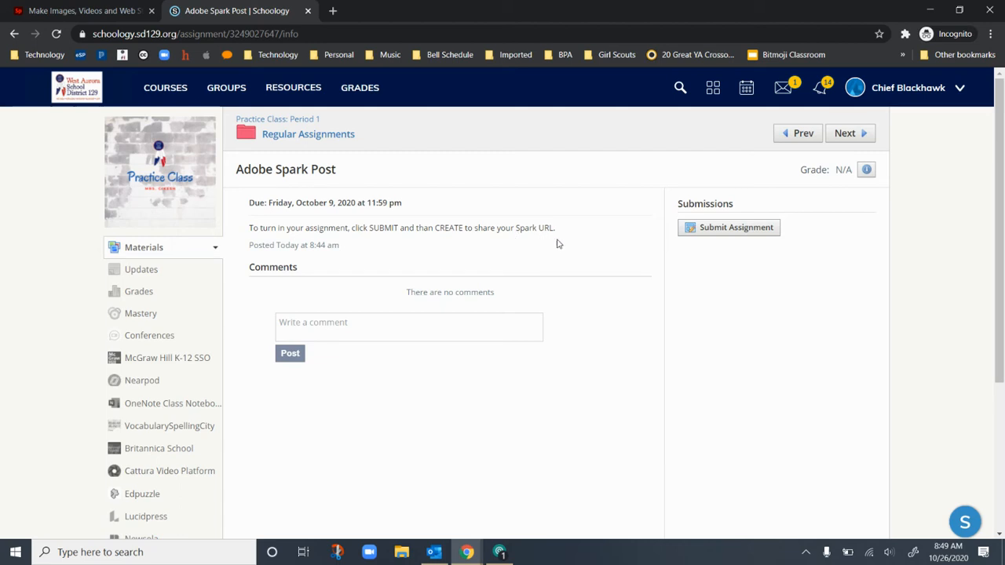
Step: Begin submitting the assignment via Submit Assignment under Submissions
{"action": "left_click", "coordinate": [735, 227]}
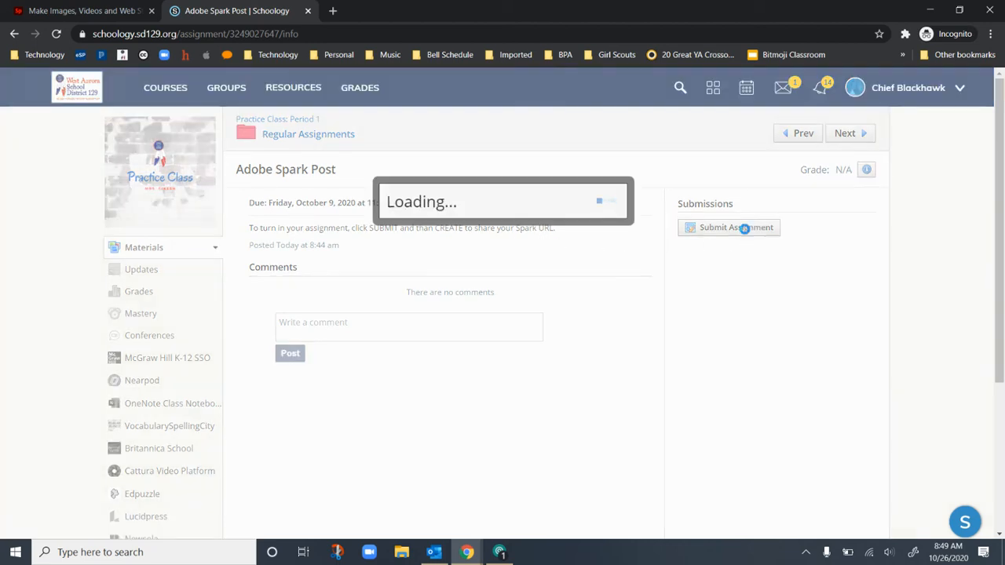
{"action": "left_click", "coordinate": [735, 227]}
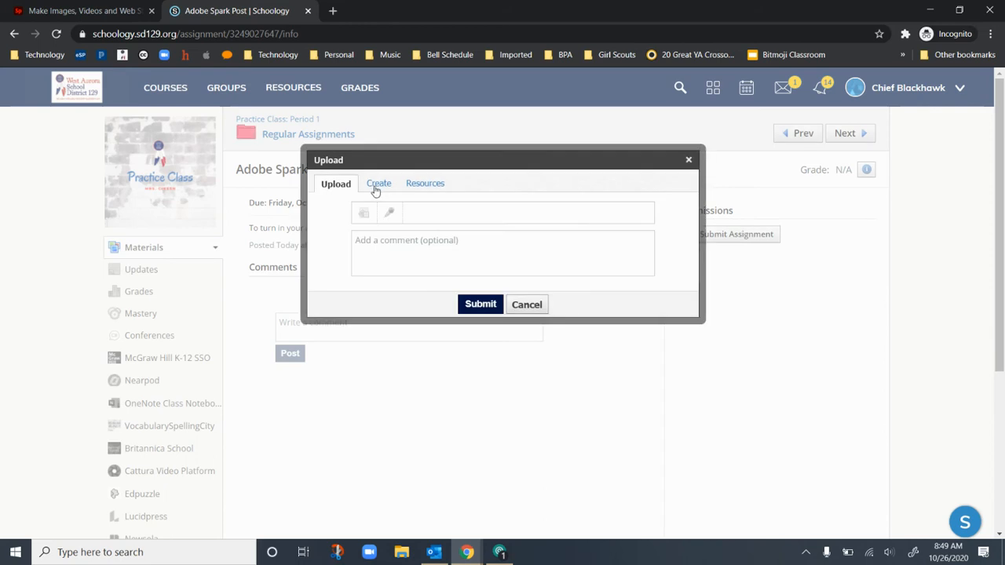
{"action": "left_click", "coordinate": [379, 183]}
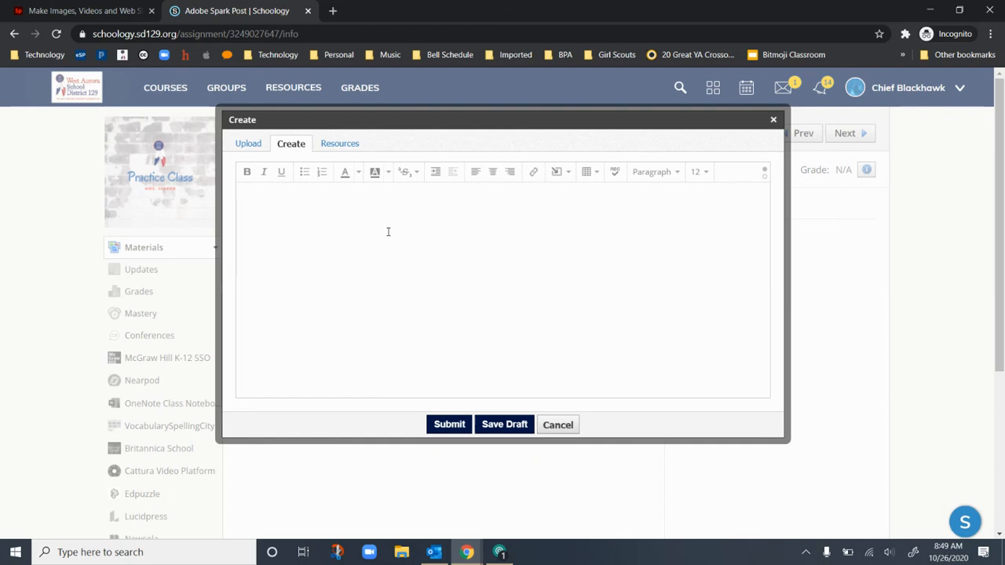
{"action": "type", "text": "https://spark.adobe.com/post/75hh9yWWWfl0G/"}
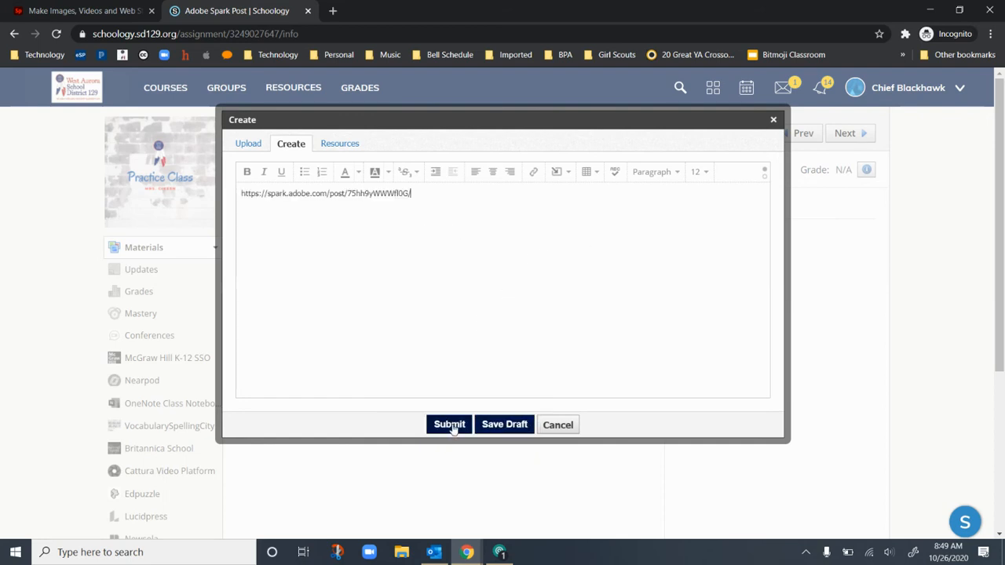
{"action": "left_click", "coordinate": [450, 424]}
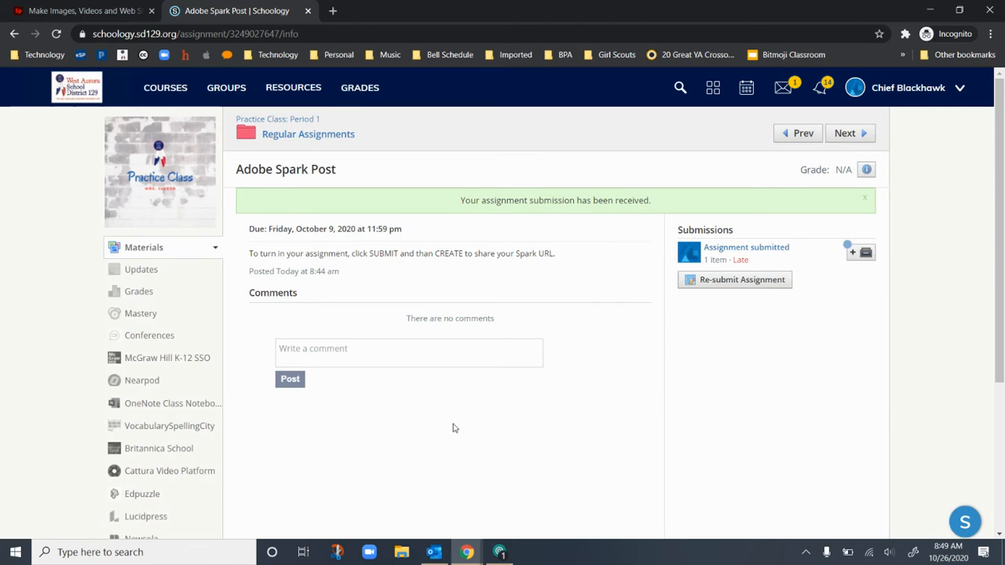
{"action": "mouse_move", "coordinate": [464, 401]}
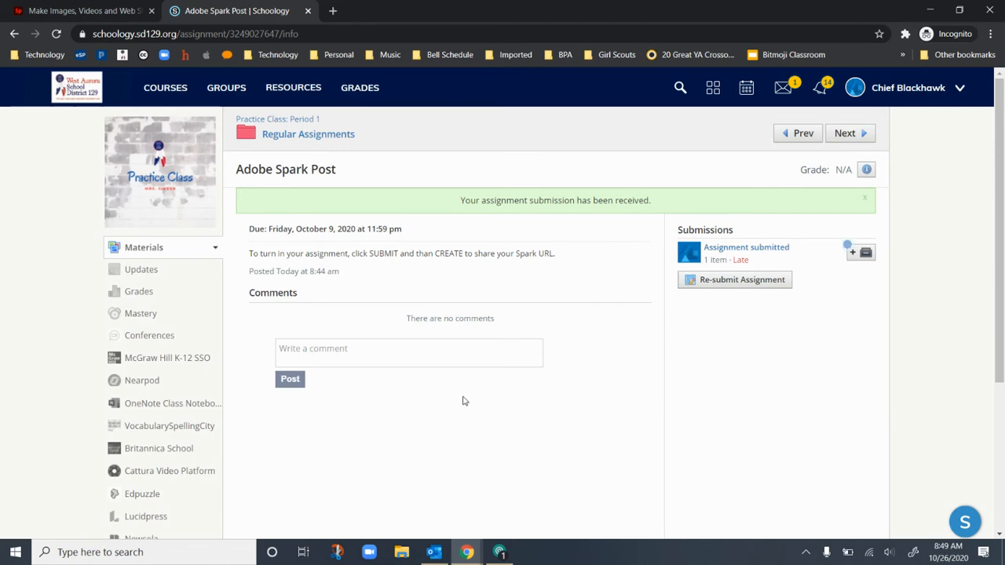
{"action": "mouse_move", "coordinate": [474, 409]}
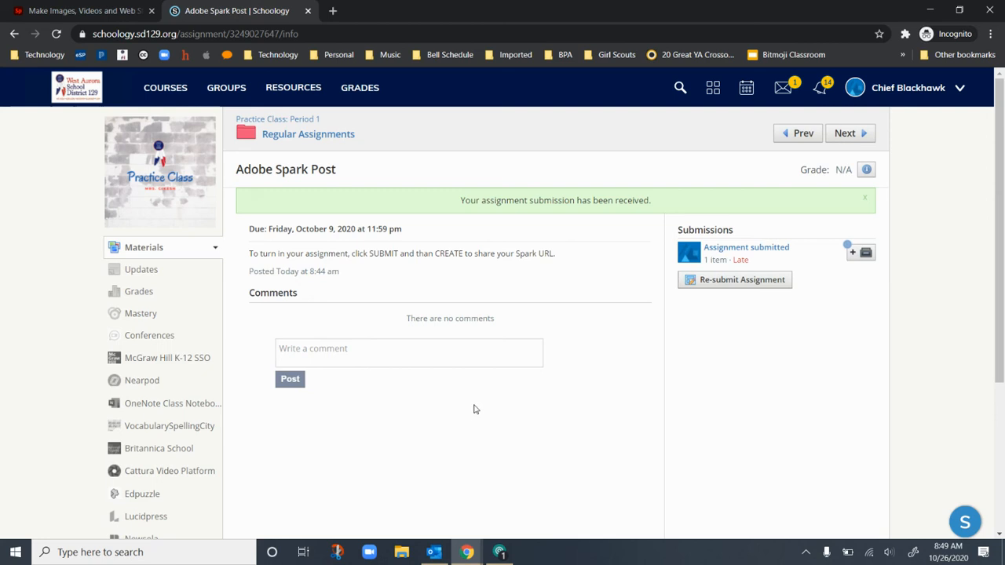
{"action": "mouse_move", "coordinate": [472, 403]}
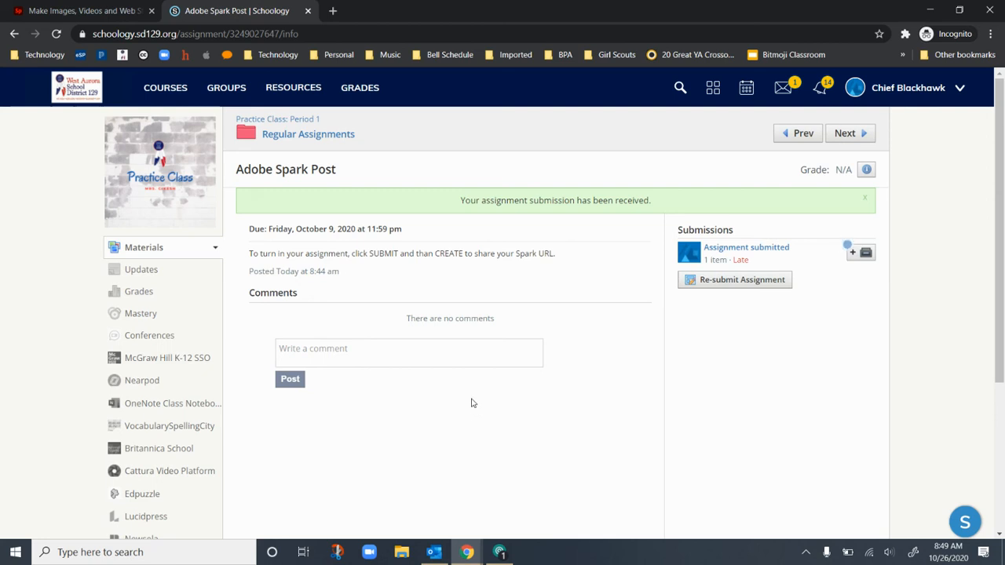